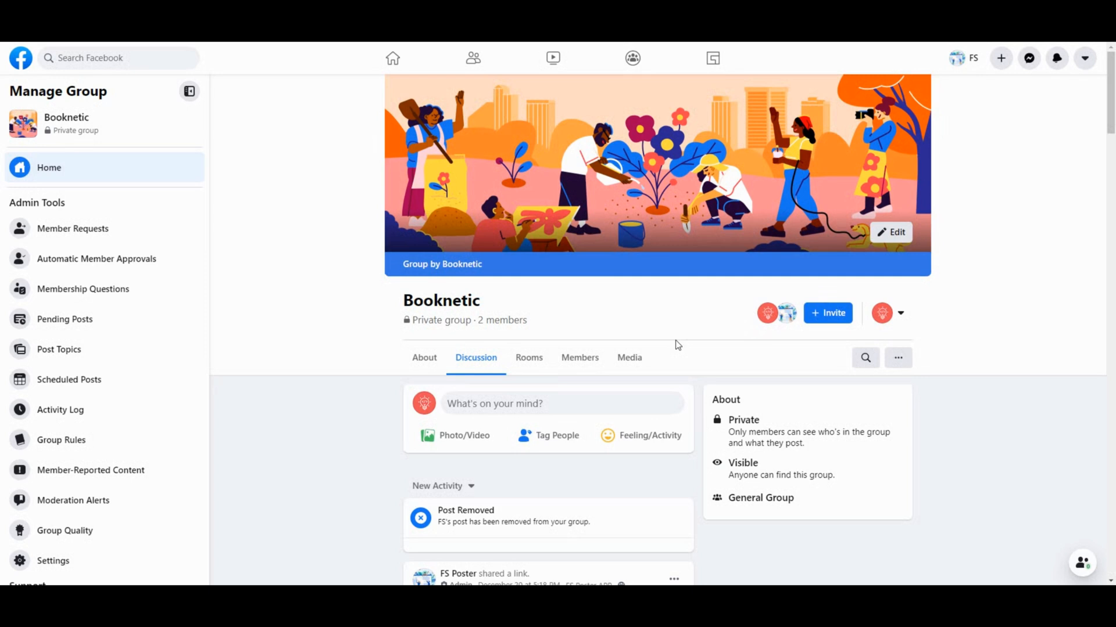
Step: Scroll the Booknetic group settings down to the Advanced Settings section listing Apps
{"action": "scroll", "scroll_direction": "down", "scroll_amount": 3}
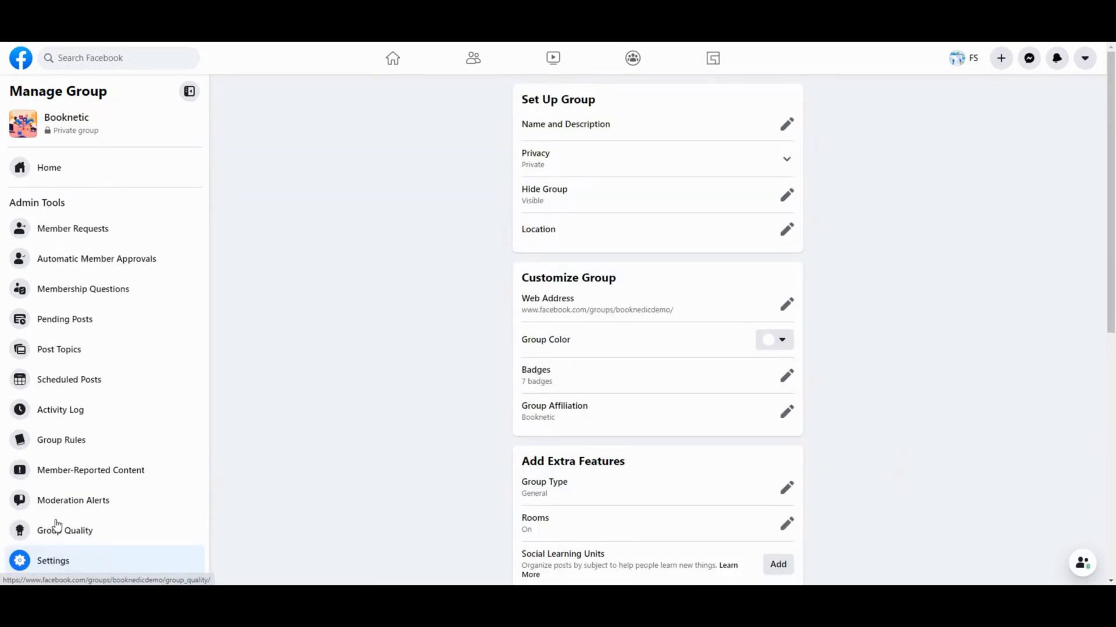
{"action": "scroll", "scroll_direction": "down", "scroll_amount": 3}
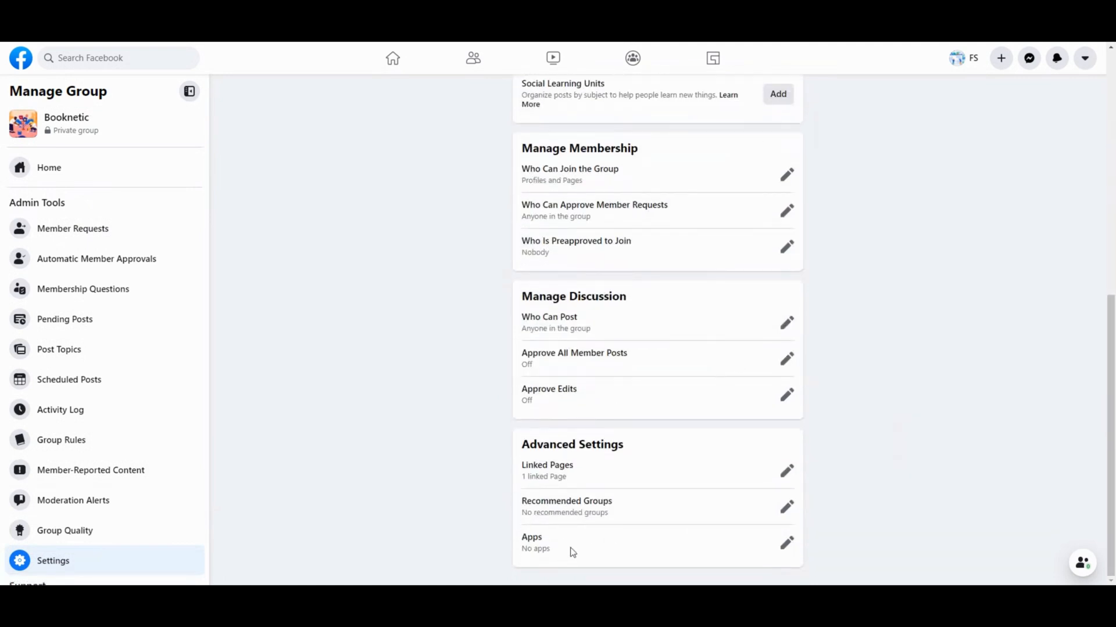
Step: Search the Group Apps directory for 'Fs poster' from the group's Add Apps view
{"action": "left_click", "coordinate": [785, 544]}
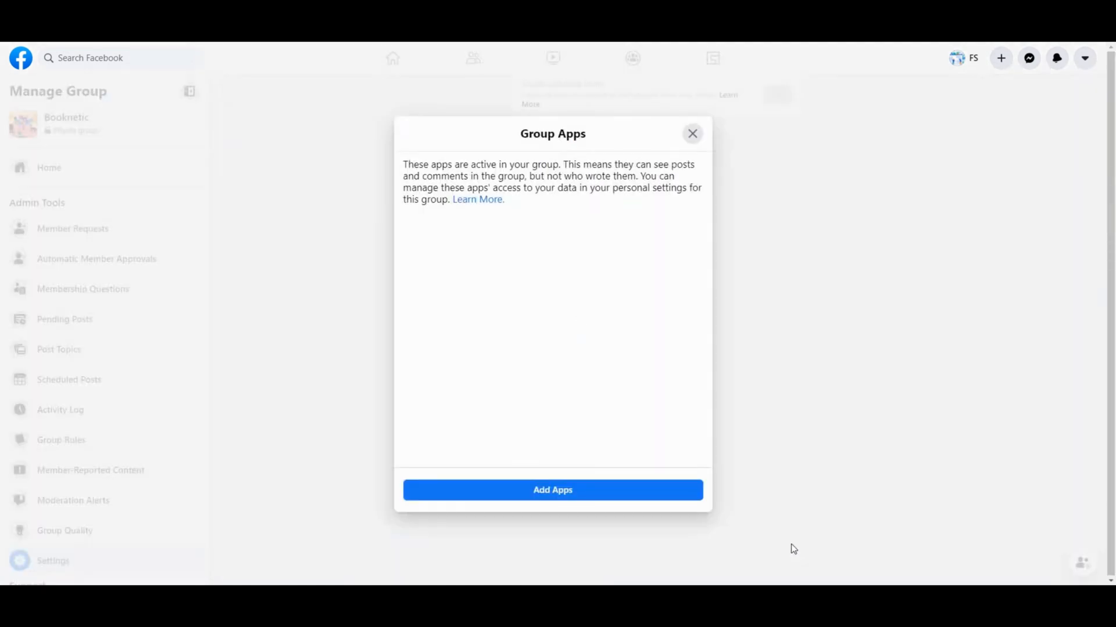
{"action": "left_click", "coordinate": [553, 490]}
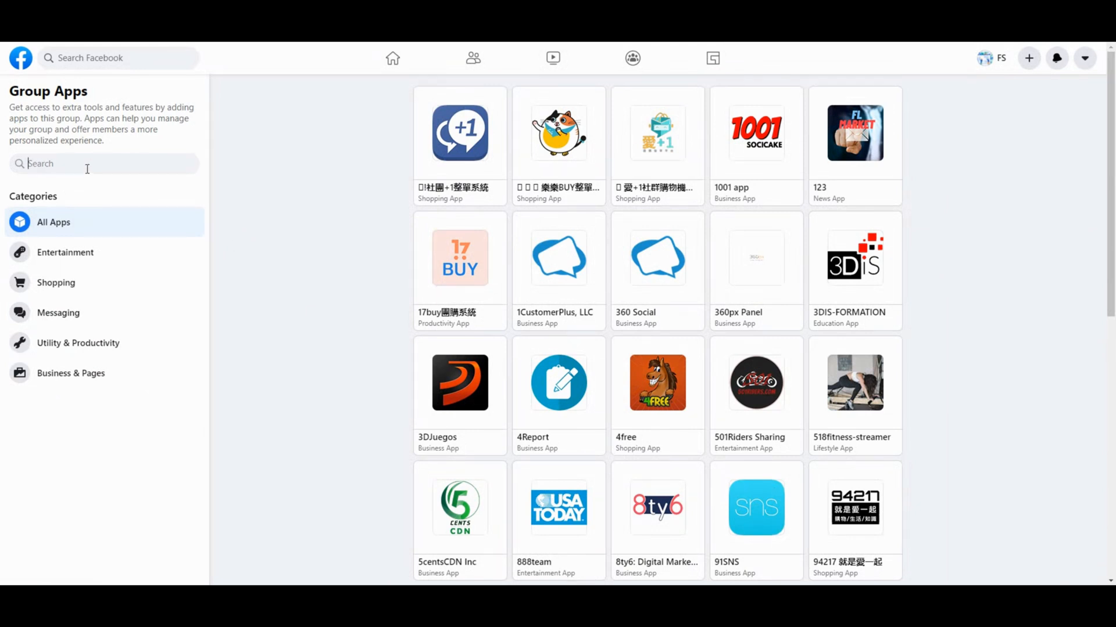
{"action": "type", "text": "Fs poster"}
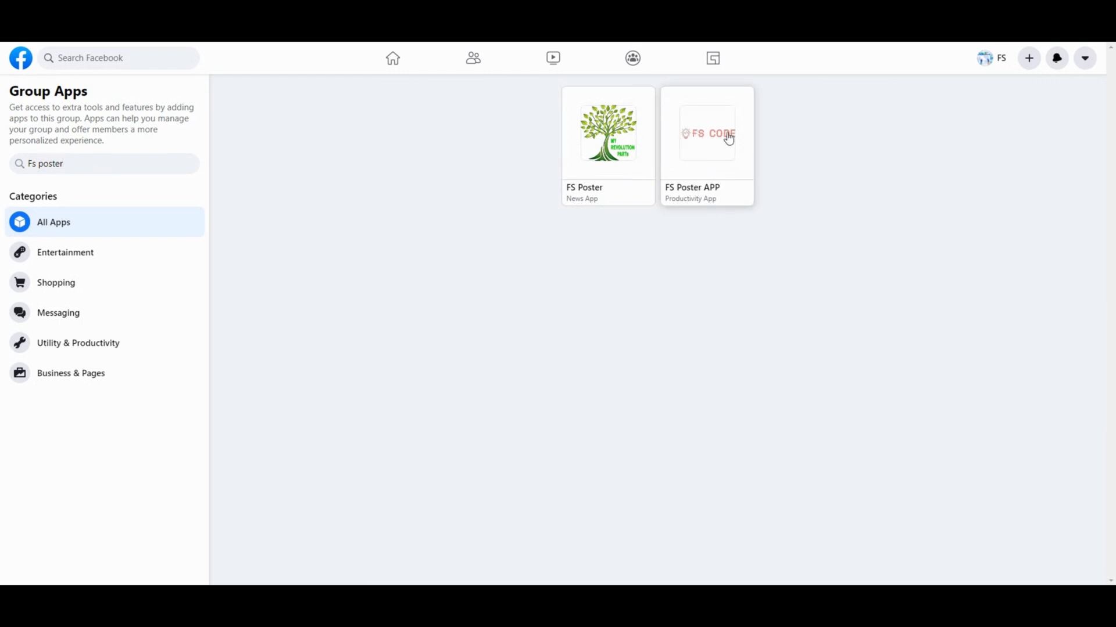
Step: Add FS Poster APP to the Booknetic group and confirm in the Add App dialog
{"action": "left_click", "coordinate": [706, 134]}
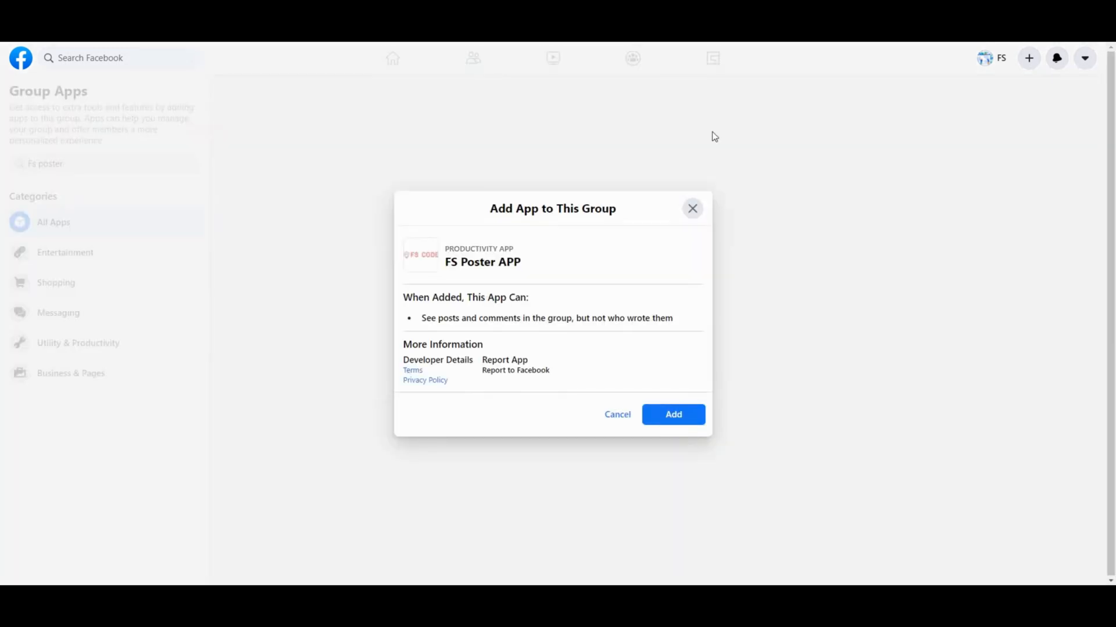
{"action": "mouse_move", "coordinate": [442, 385]}
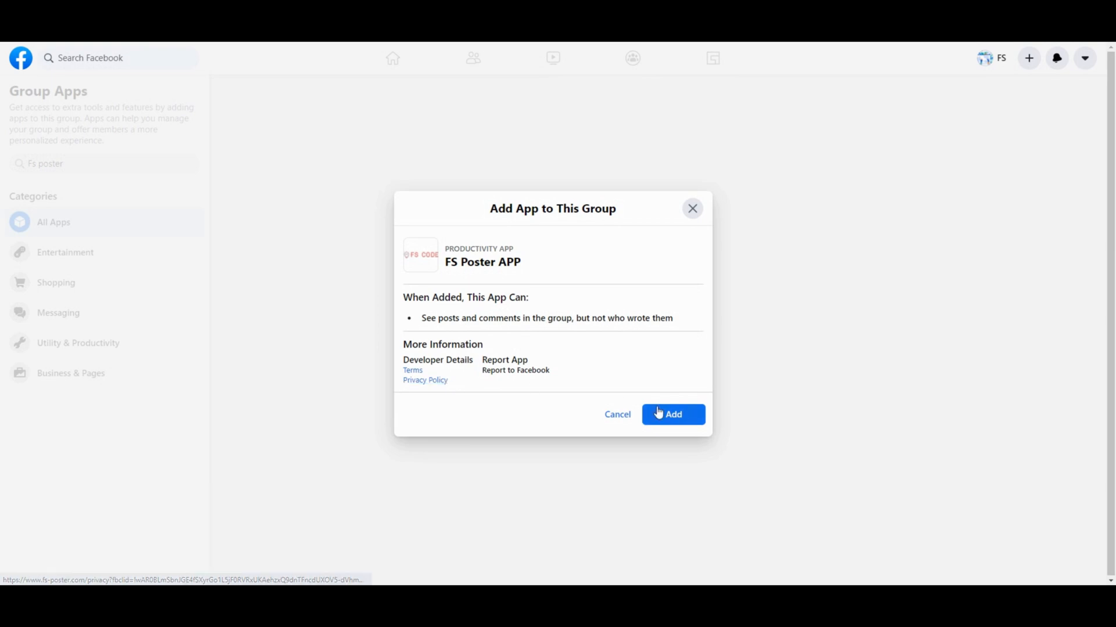
{"action": "left_click", "coordinate": [672, 414]}
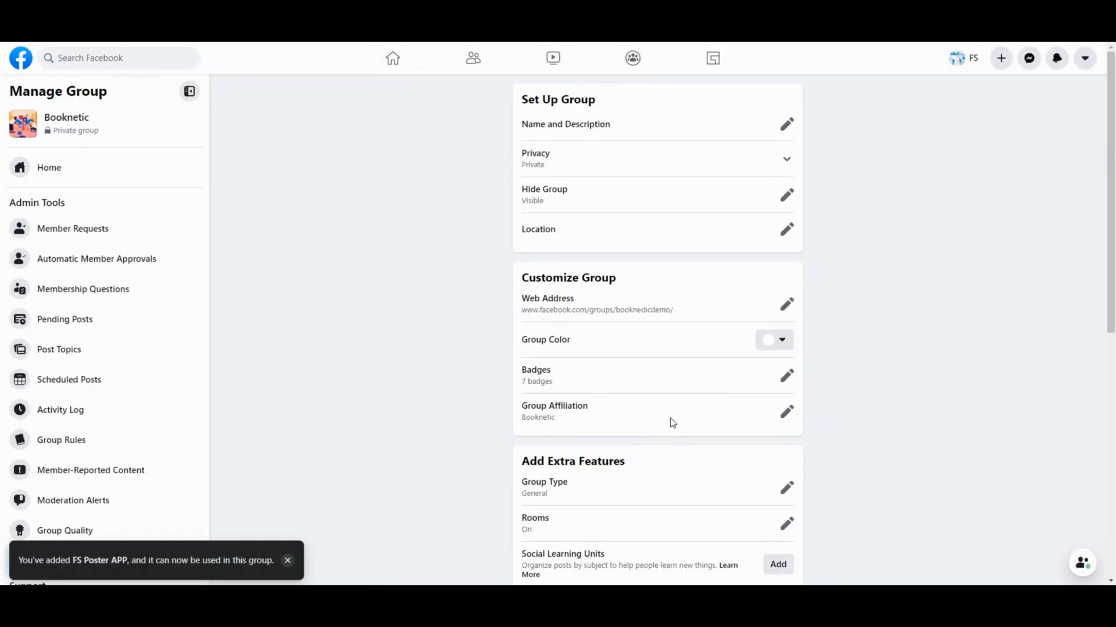
{"action": "scroll", "scroll_direction": "down", "scroll_amount": 3}
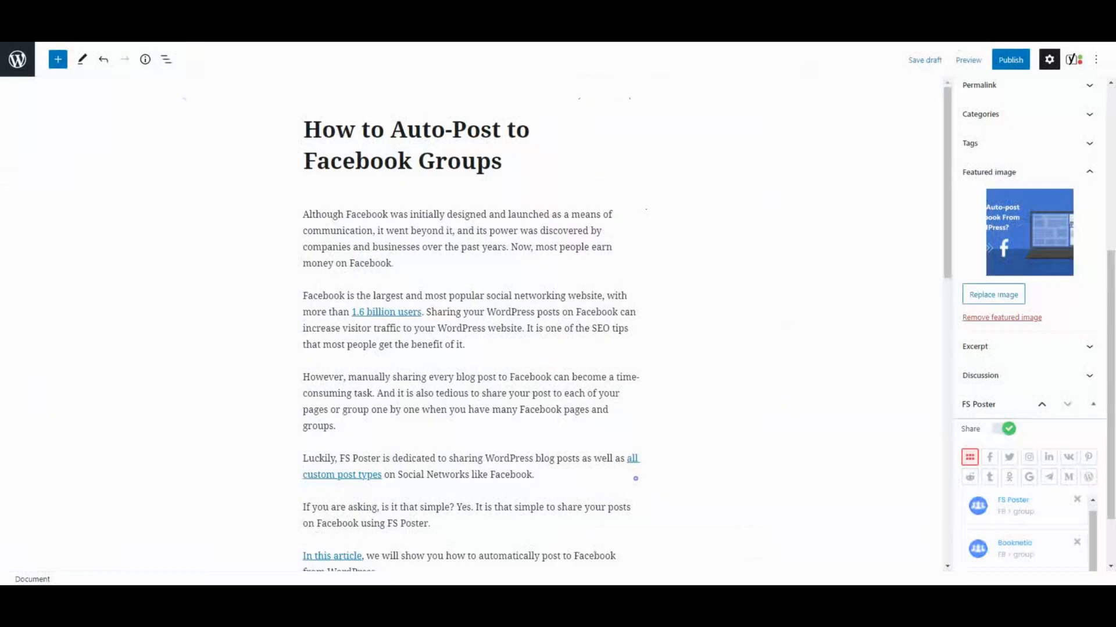
Step: Publish the post with FS Poster Share enabled for the Booknetic and FS Poster groups
{"action": "scroll", "scroll_direction": "down", "scroll_amount": 3}
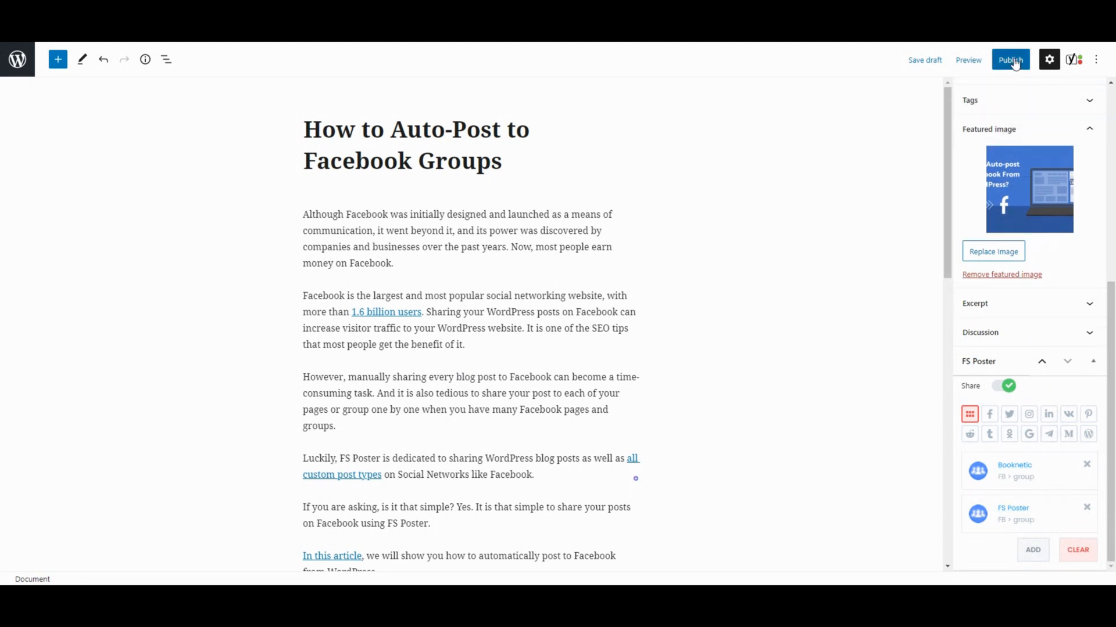
{"action": "left_click", "coordinate": [1011, 59]}
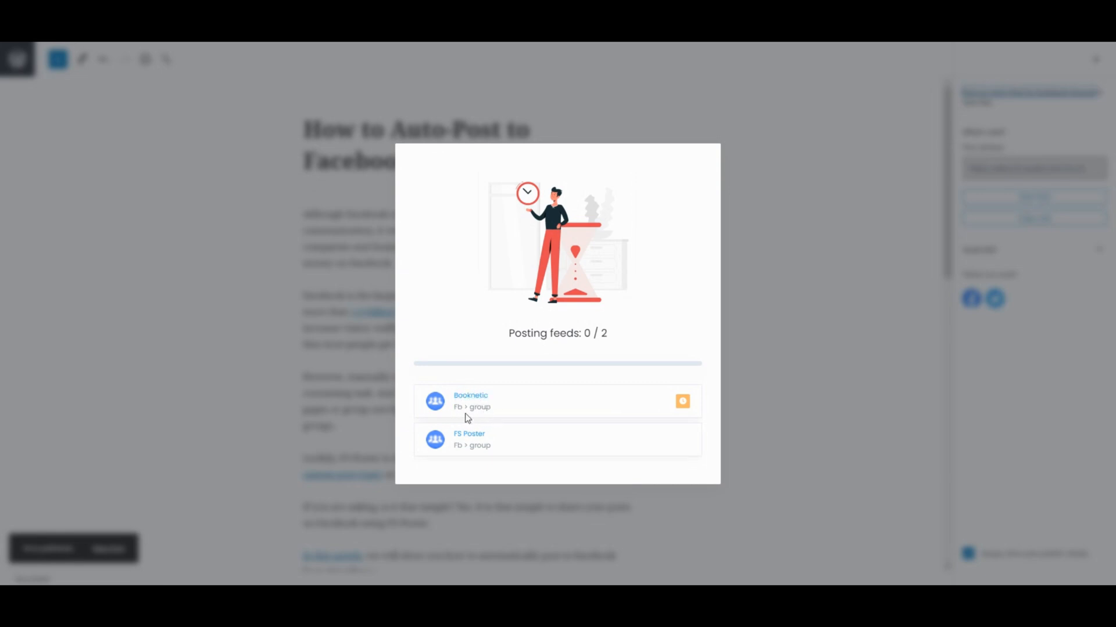
{"action": "mouse_move", "coordinate": [509, 430]}
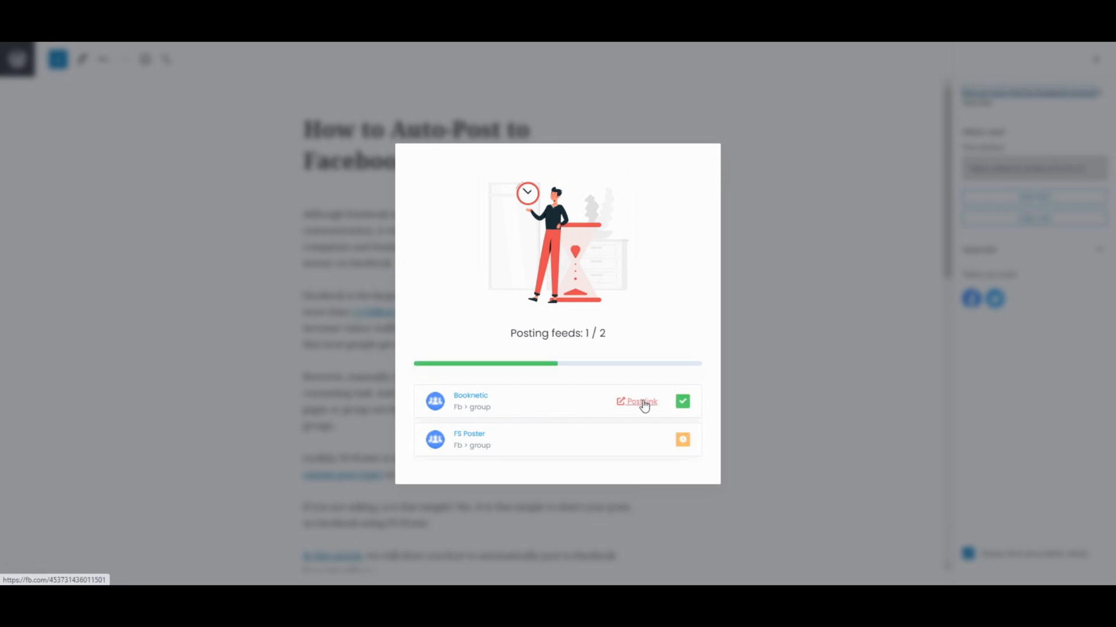
Step: Follow the Post link for the Booknetic group once sharing reaches 1 of 2
{"action": "left_click", "coordinate": [642, 401]}
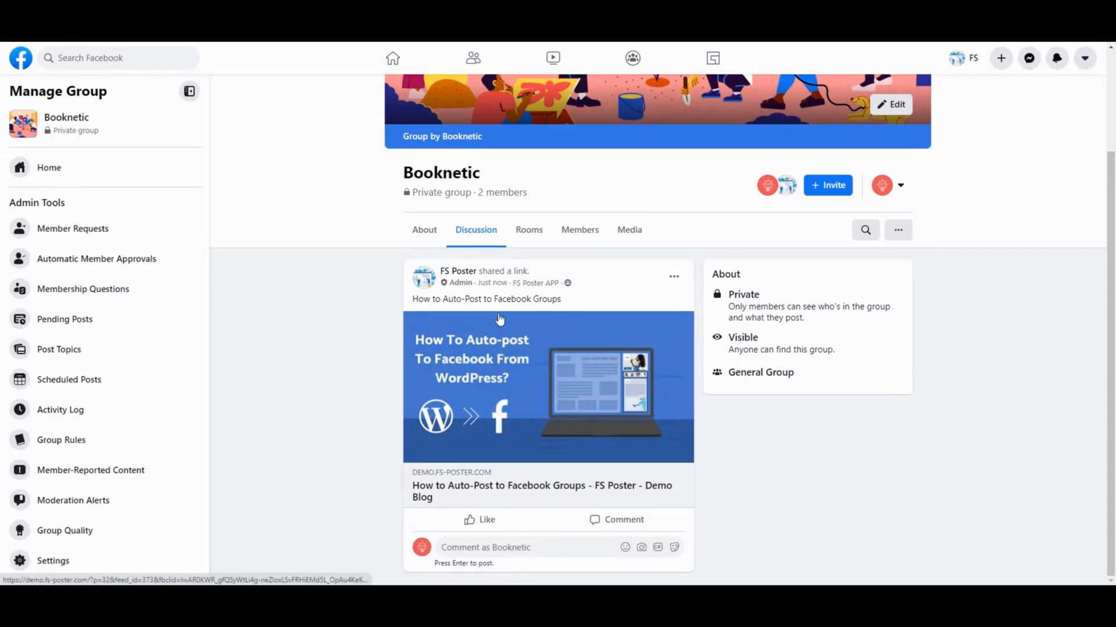
Step: Select the 'How to Auto-Post to Facebook Groups' title in the Booknetic Discussion feed
{"action": "double_click", "coordinate": [486, 300]}
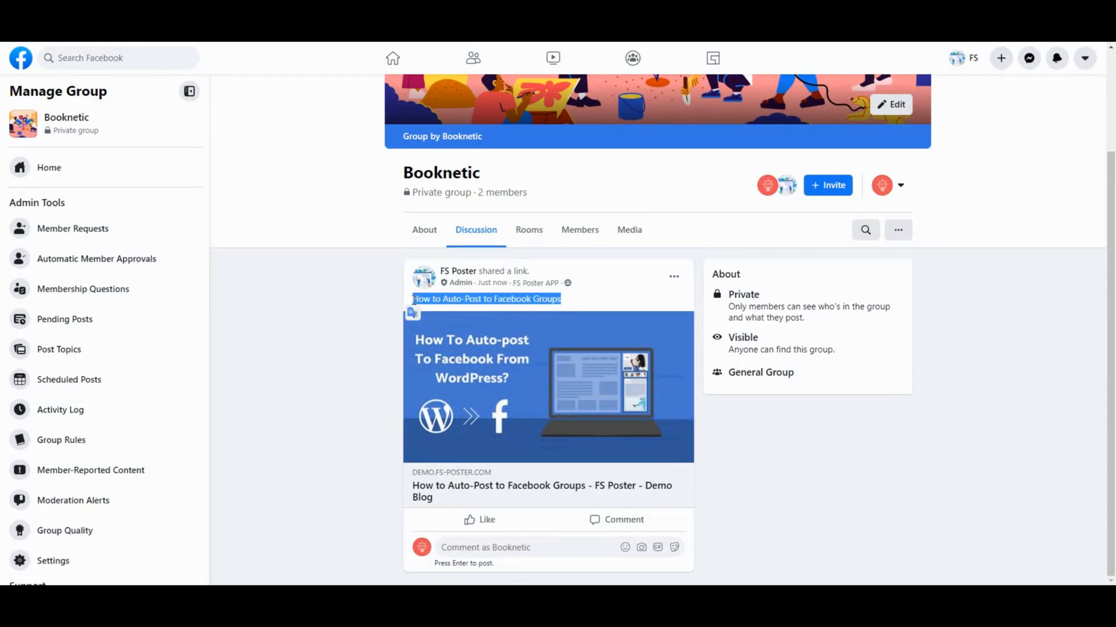